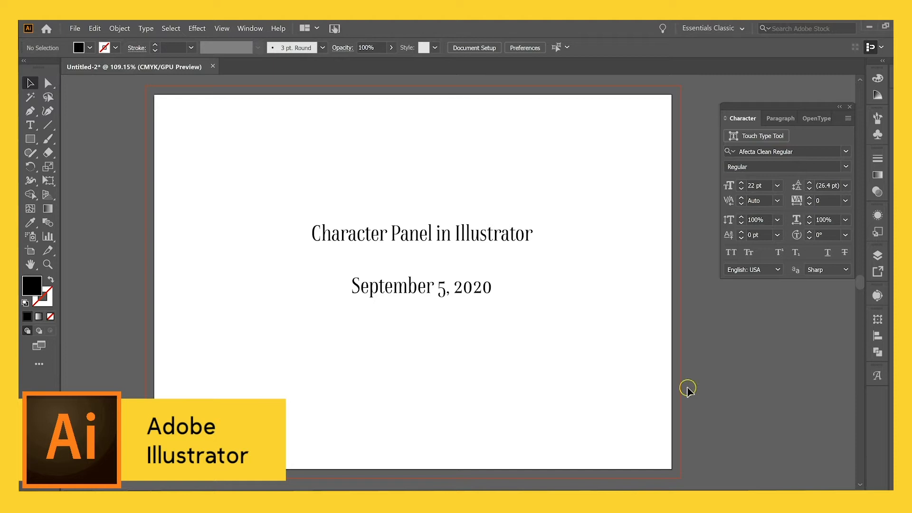
pyautogui.moveTo(441, 246)
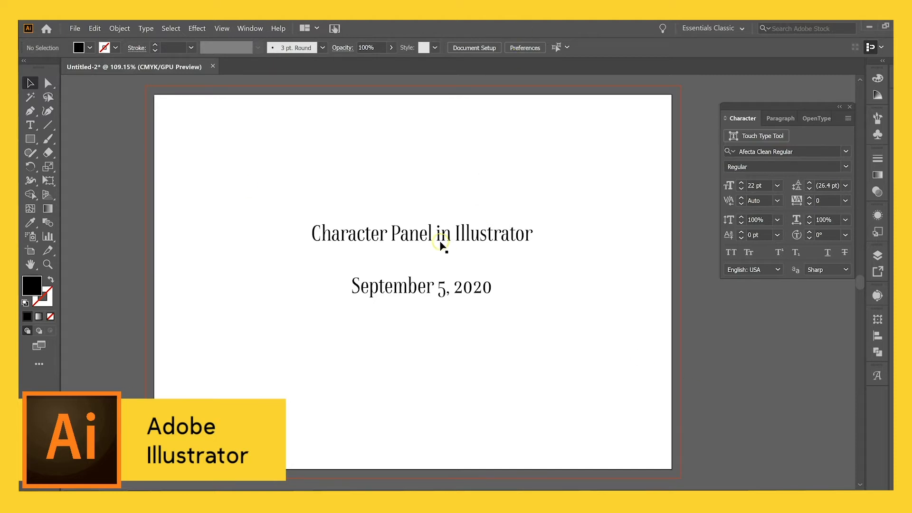
# Step: Select the title and date text and show the Character panel via Window > Type
pyautogui.click(440, 242)
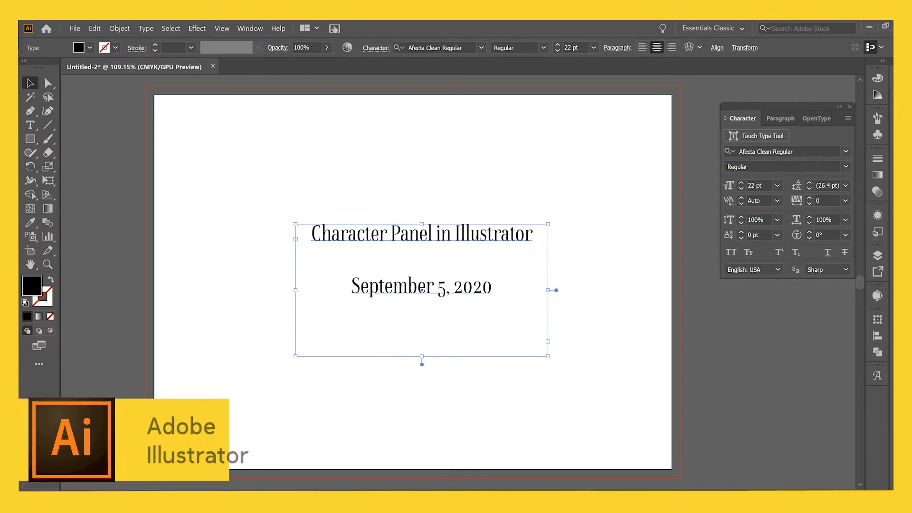
pyautogui.click(250, 29)
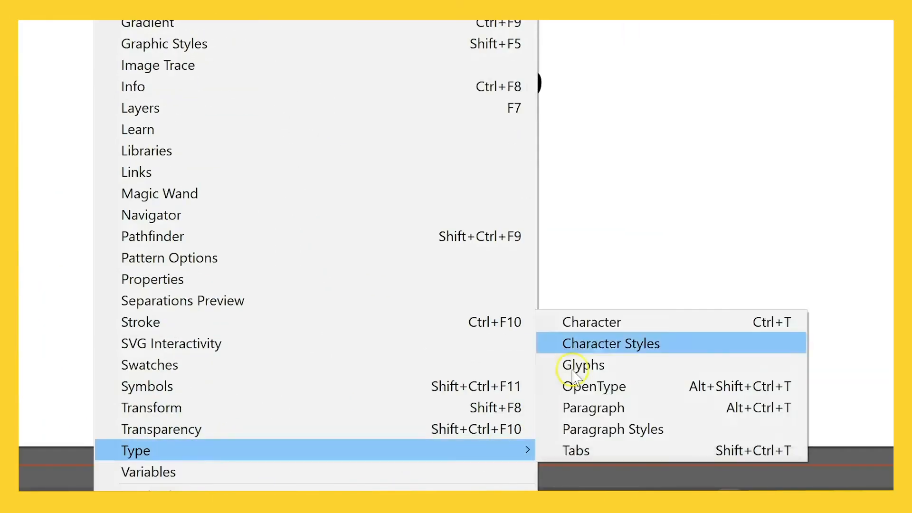
pyautogui.click(591, 322)
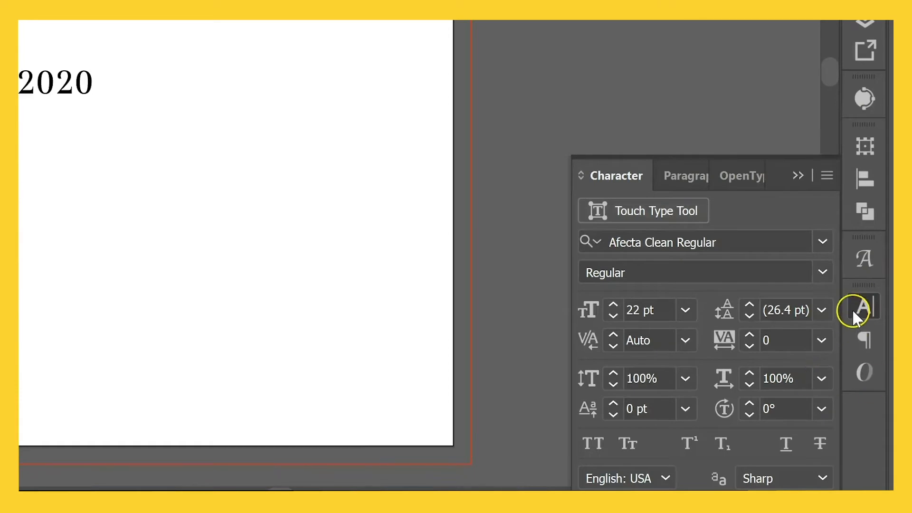
pyautogui.moveTo(864, 309)
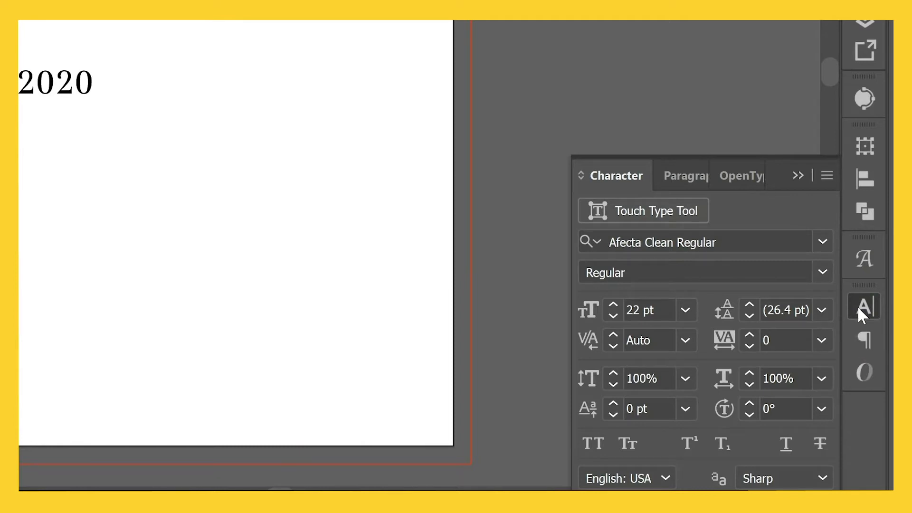
pyautogui.moveTo(856, 323)
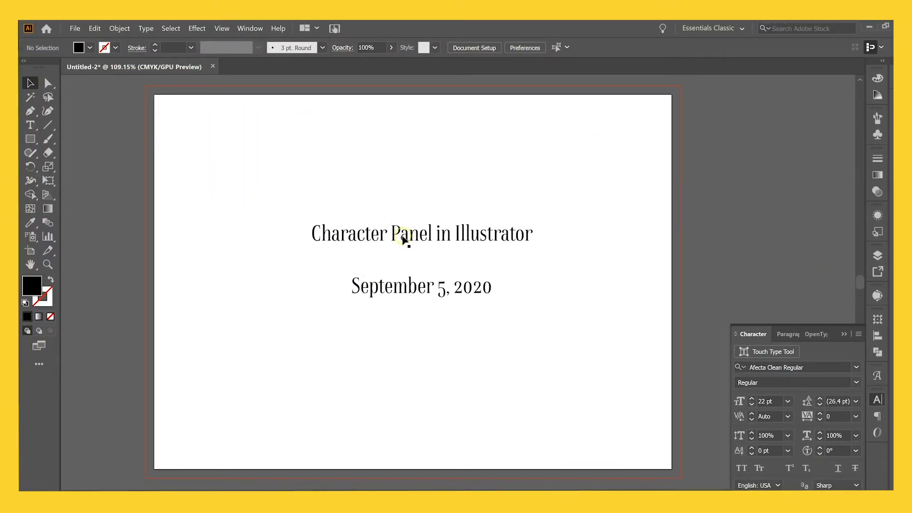
# Step: Preview tracking presets on the title and date, settle on 50, then deselect
pyautogui.click(403, 233)
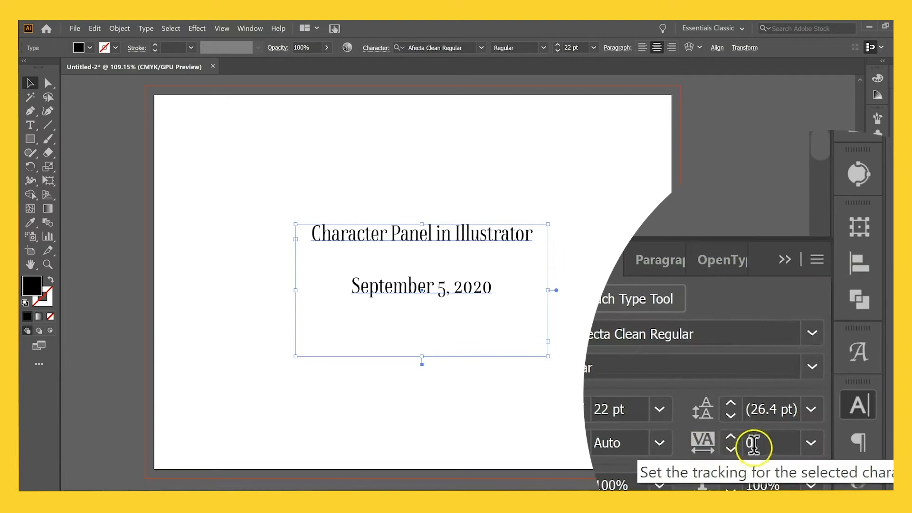
pyautogui.click(812, 443)
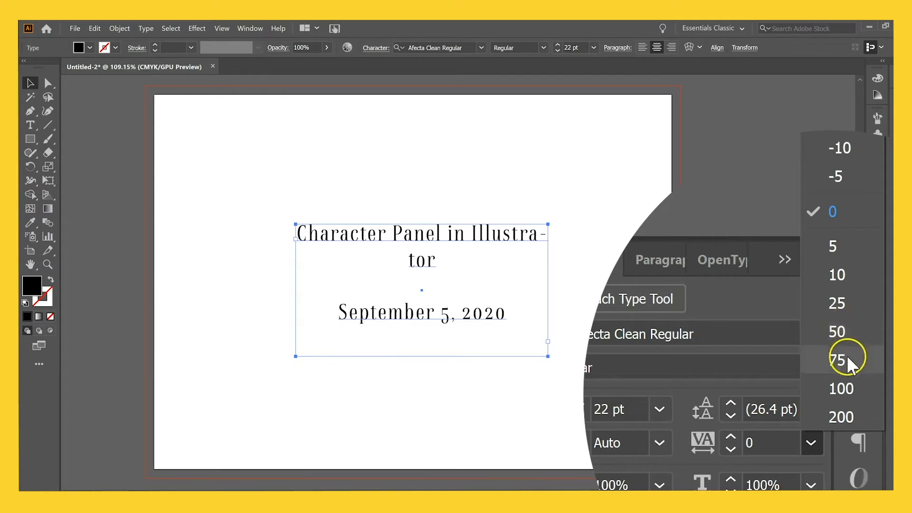
pyautogui.click(841, 388)
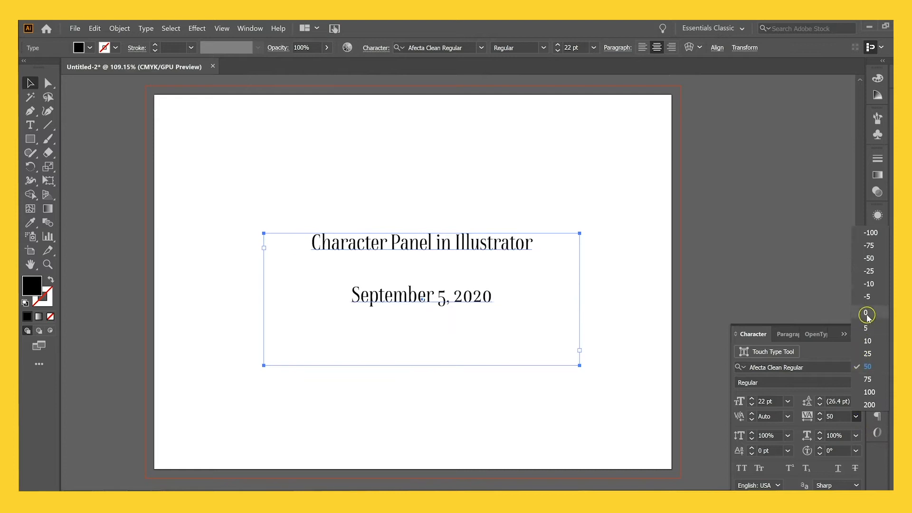
pyautogui.click(868, 353)
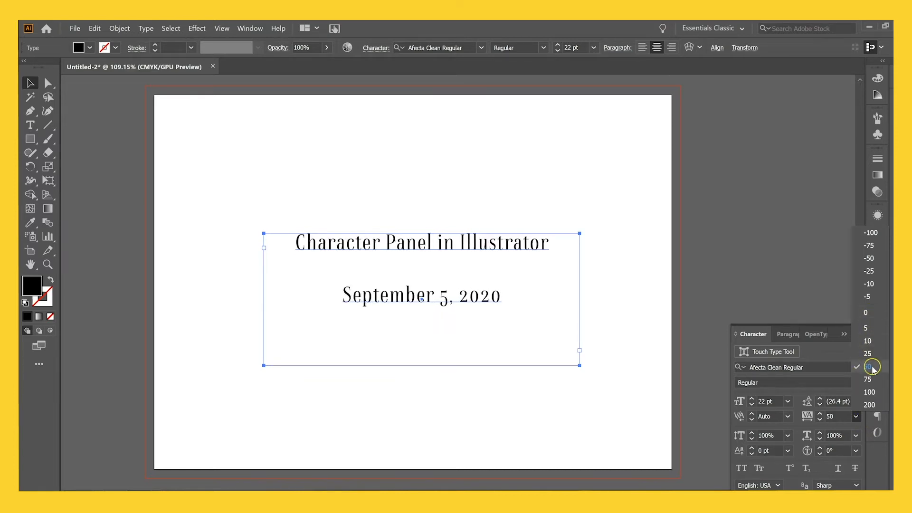
pyautogui.click(873, 366)
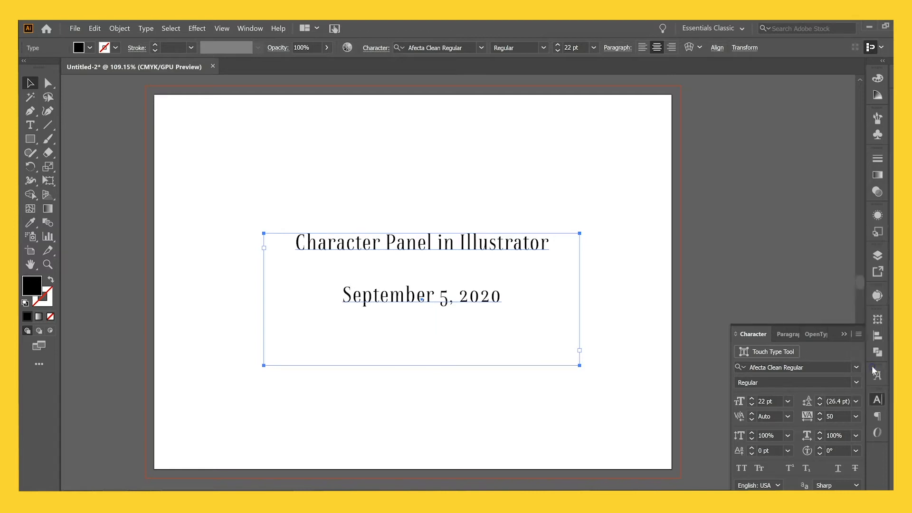
pyautogui.click(623, 256)
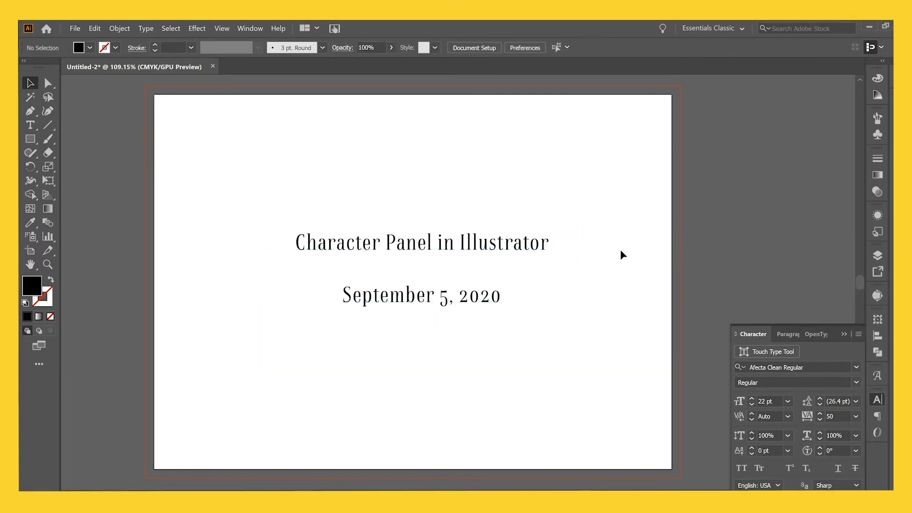
# Step: Switch the title and date lines to Small Caps in the Character panel
pyautogui.click(858, 335)
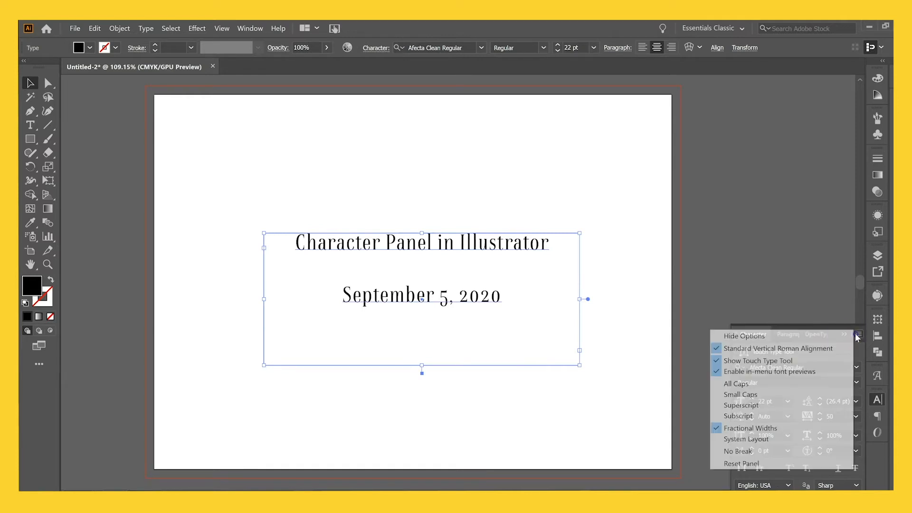
pyautogui.click(736, 383)
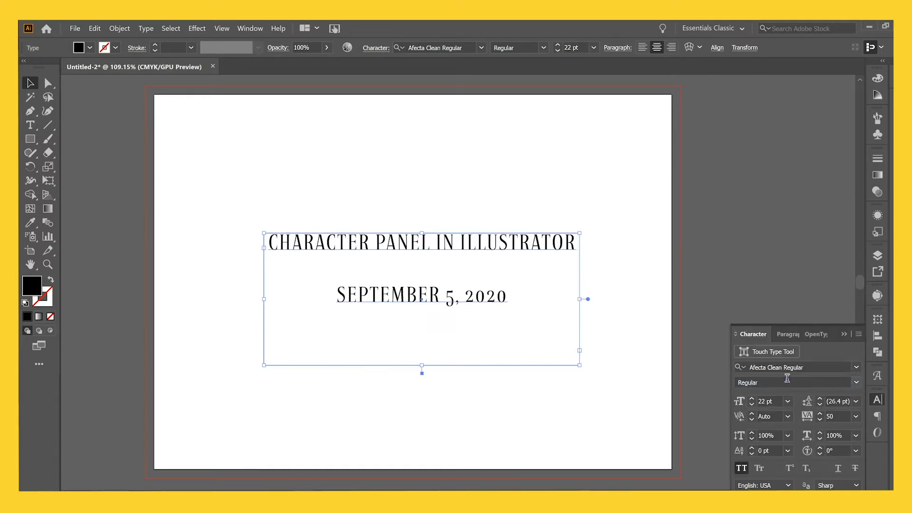
pyautogui.click(690, 278)
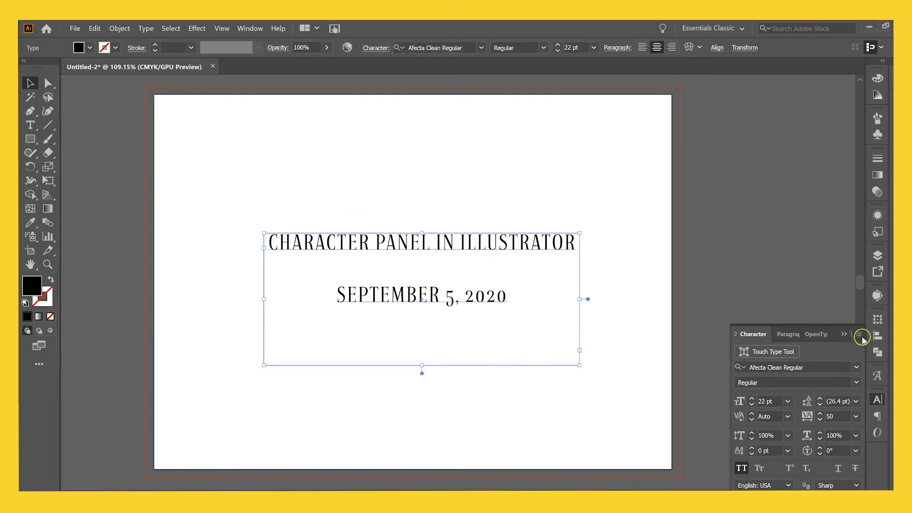
pyautogui.click(864, 337)
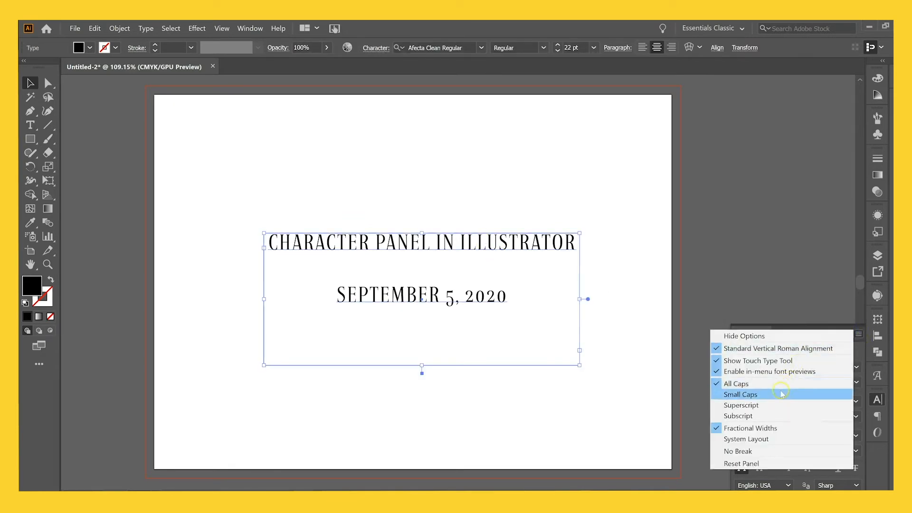
pyautogui.click(741, 394)
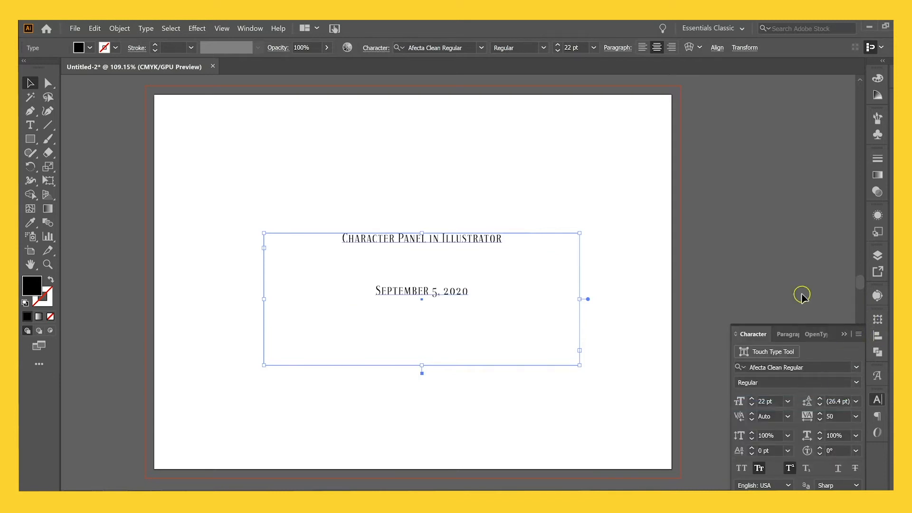
pyautogui.moveTo(659, 277)
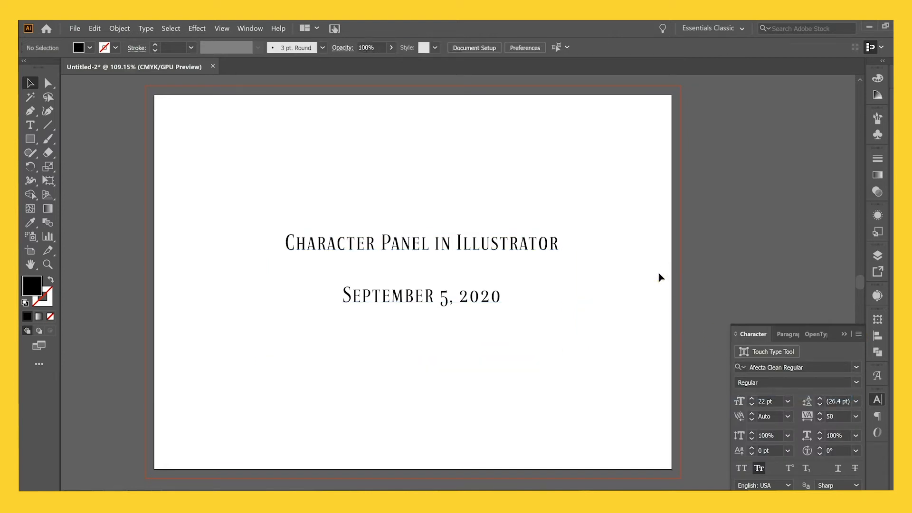
# Step: Test baseline shift on the digit 5 and a -1° rotation on the date
pyautogui.click(448, 296)
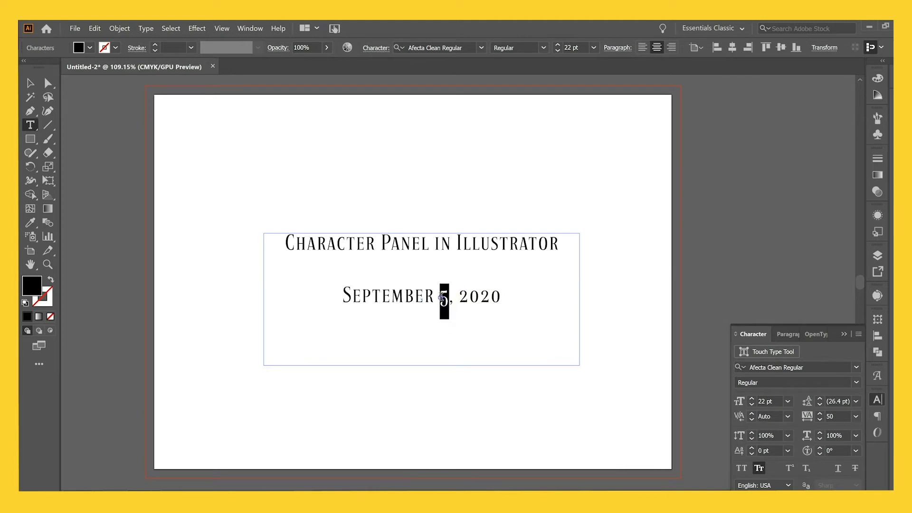
pyautogui.click(259, 184)
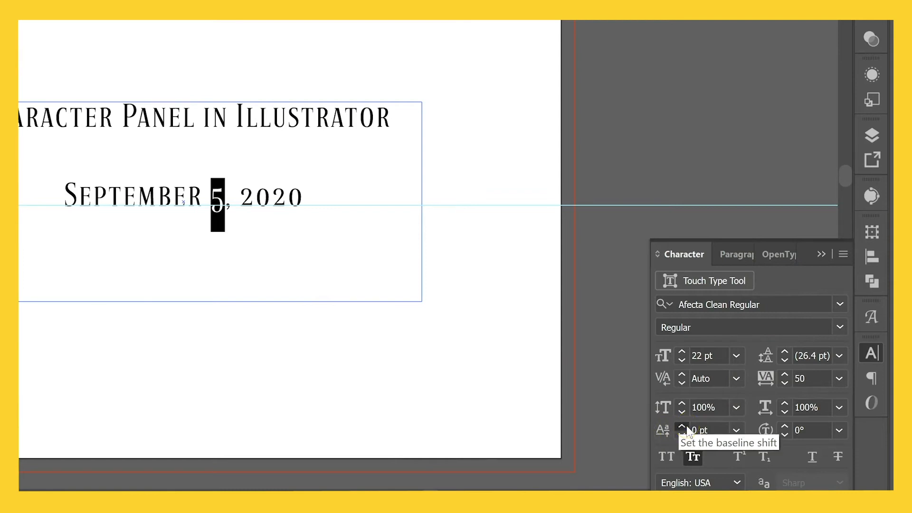
pyautogui.click(682, 427)
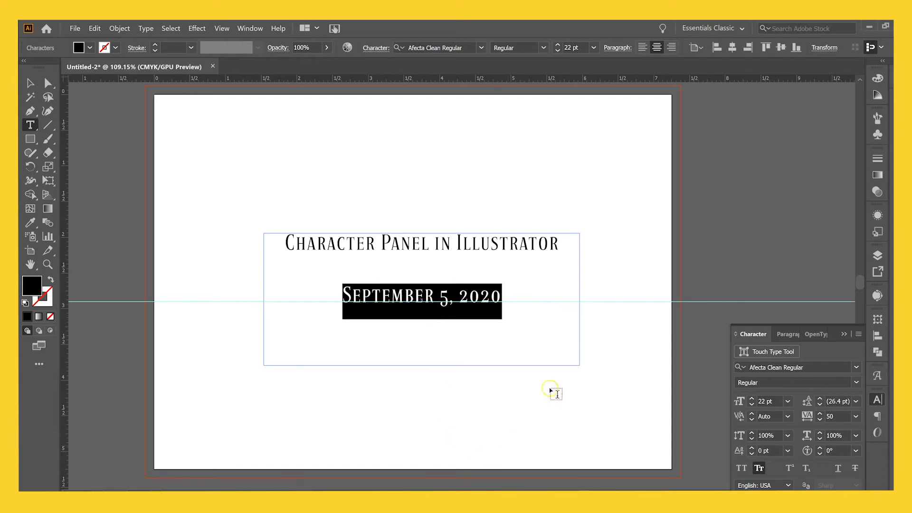
pyautogui.moveTo(856, 437)
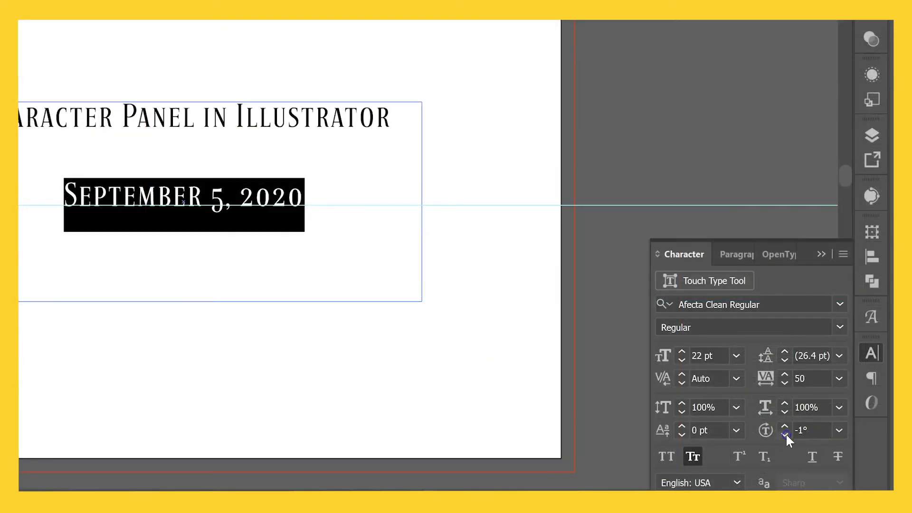
pyautogui.click(785, 434)
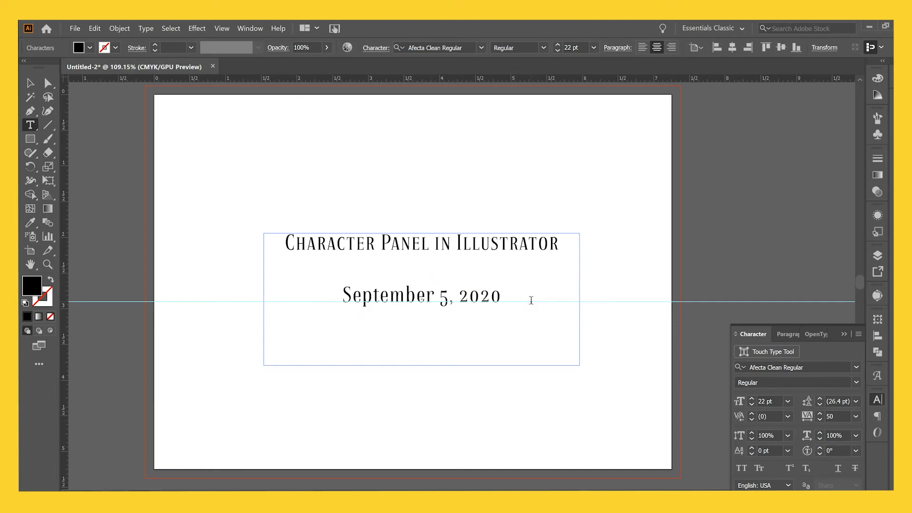
# Step: Reduce the invitation's opening-paragraph leading from 15 pt to 11 pt
pyautogui.tripleClick(422, 295)
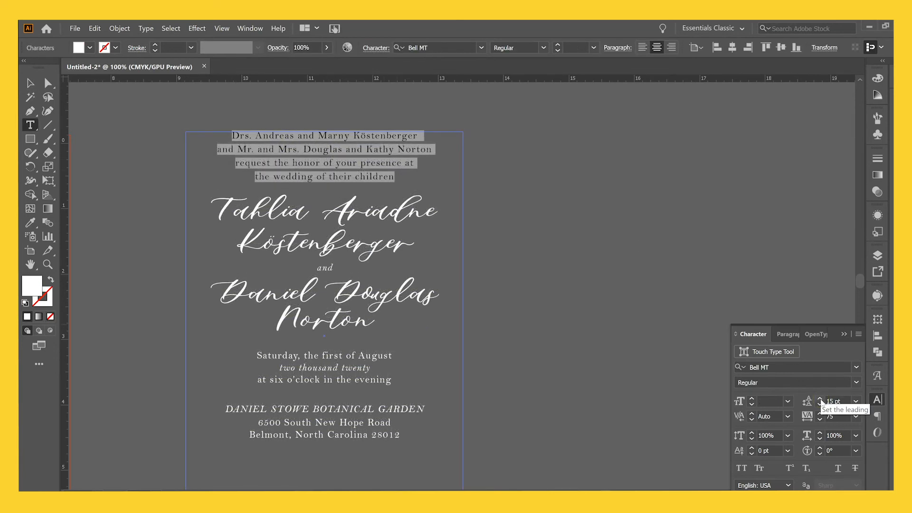
pyautogui.click(821, 399)
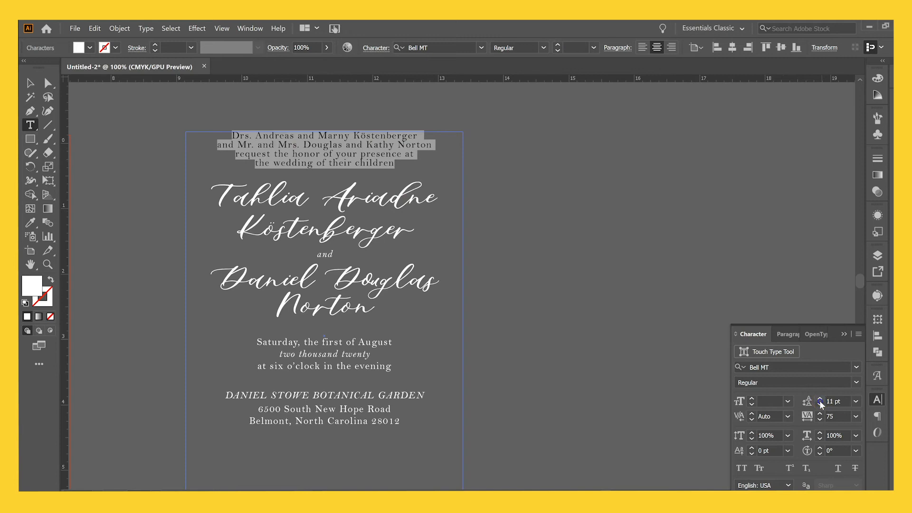
pyautogui.click(820, 399)
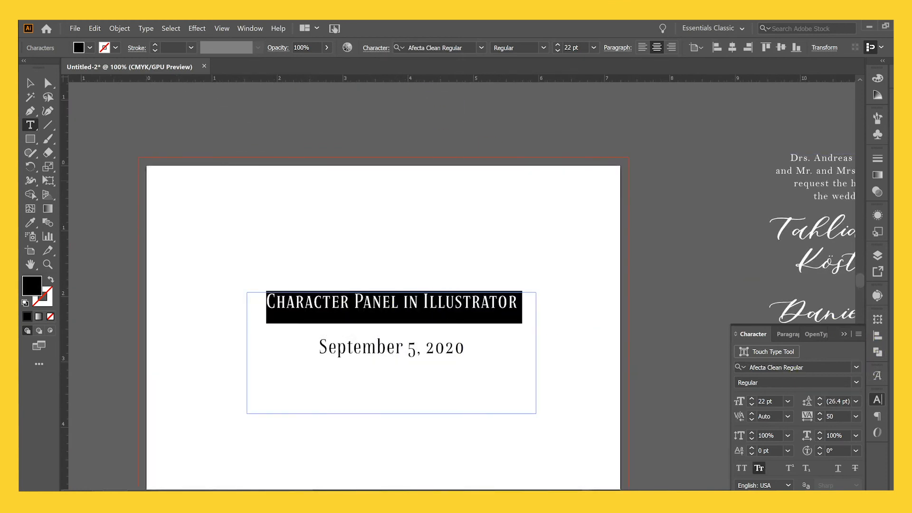
pyautogui.click(249, 28)
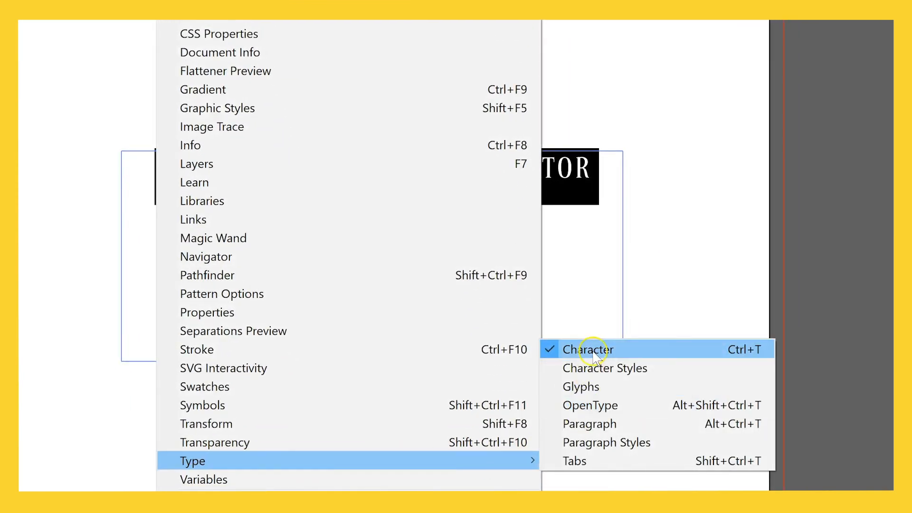
pyautogui.click(587, 349)
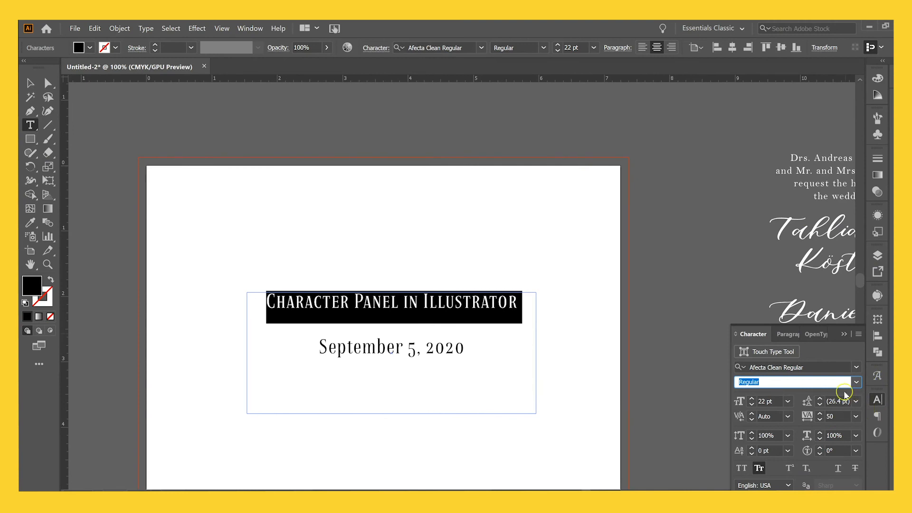
pyautogui.click(856, 416)
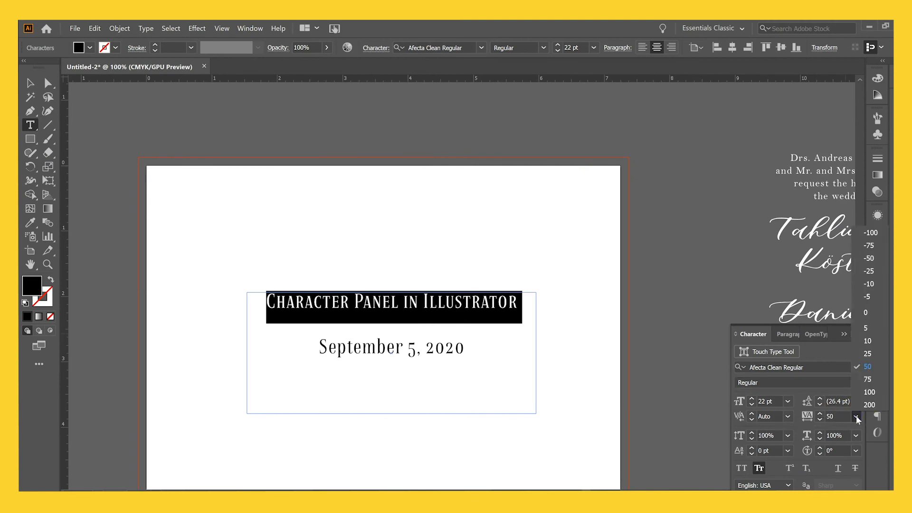
pyautogui.click(869, 391)
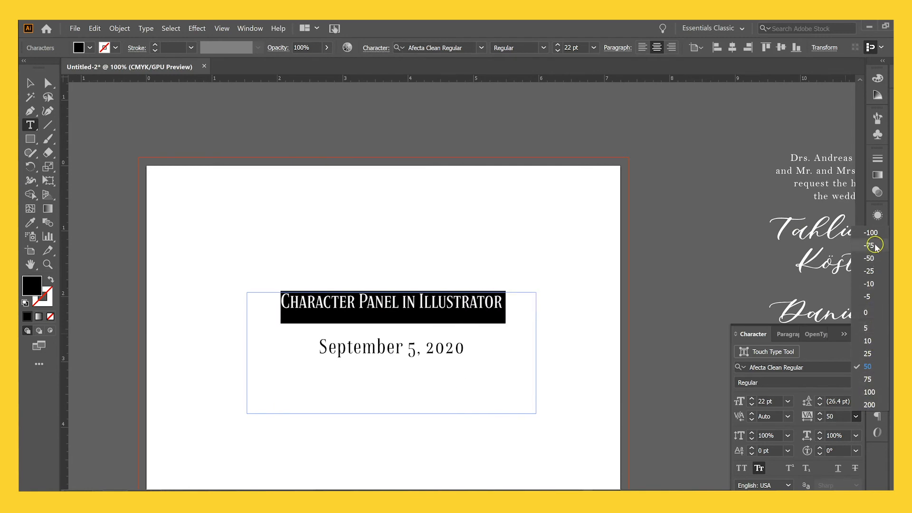
pyautogui.click(872, 246)
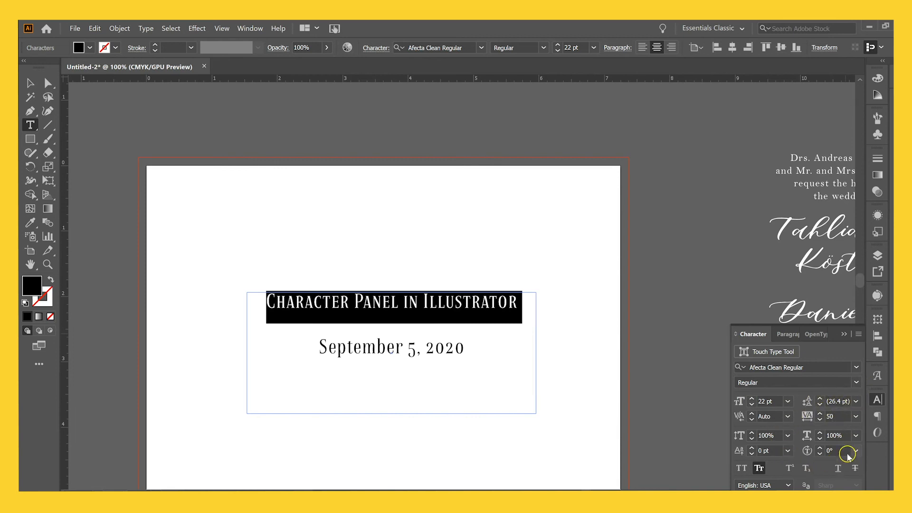
pyautogui.moveTo(751, 450)
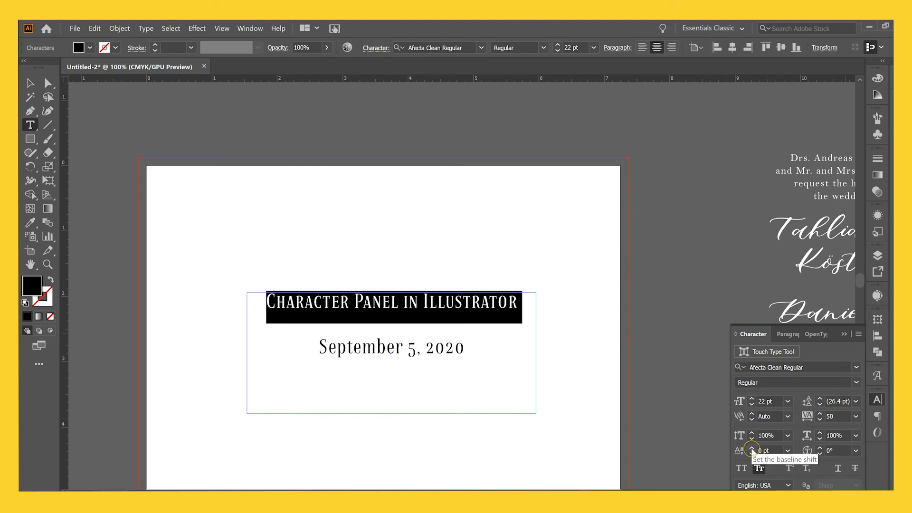